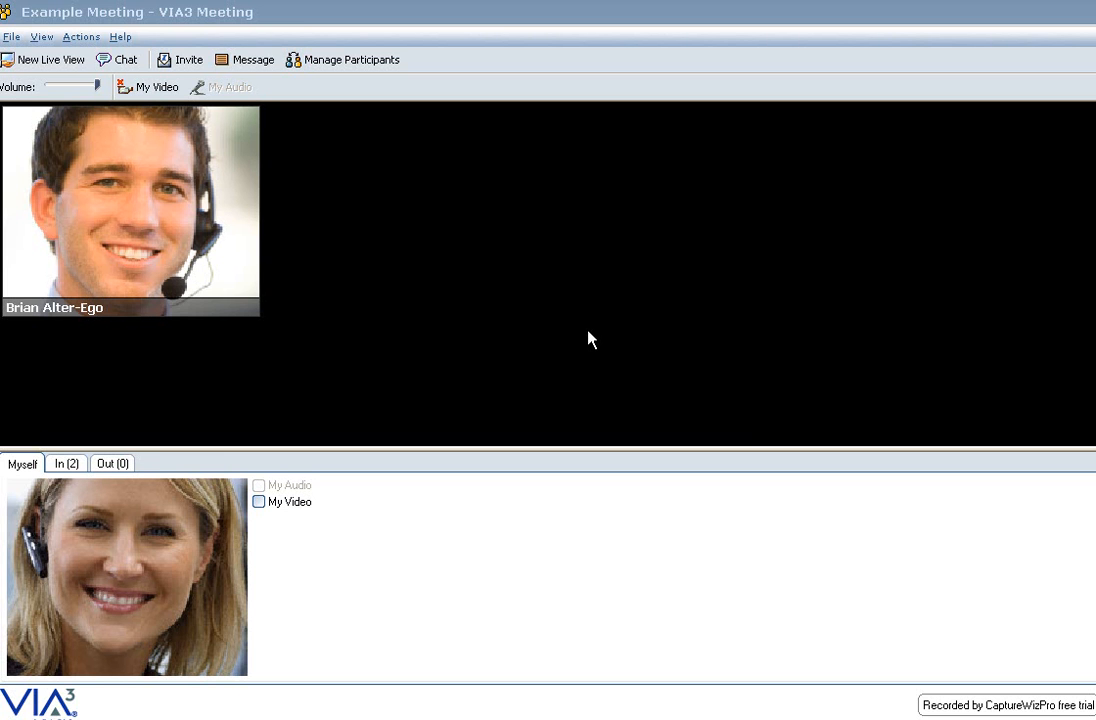
{"action": "mouse_move", "coordinate": [584, 336]}
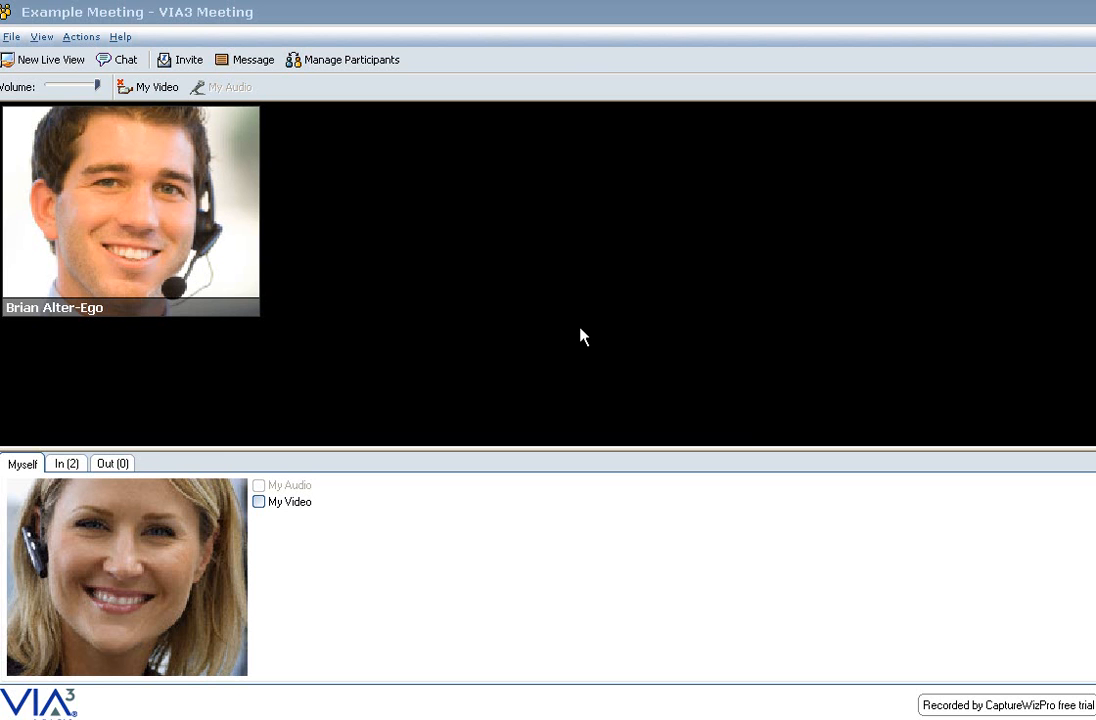
{"action": "mouse_move", "coordinate": [556, 312]}
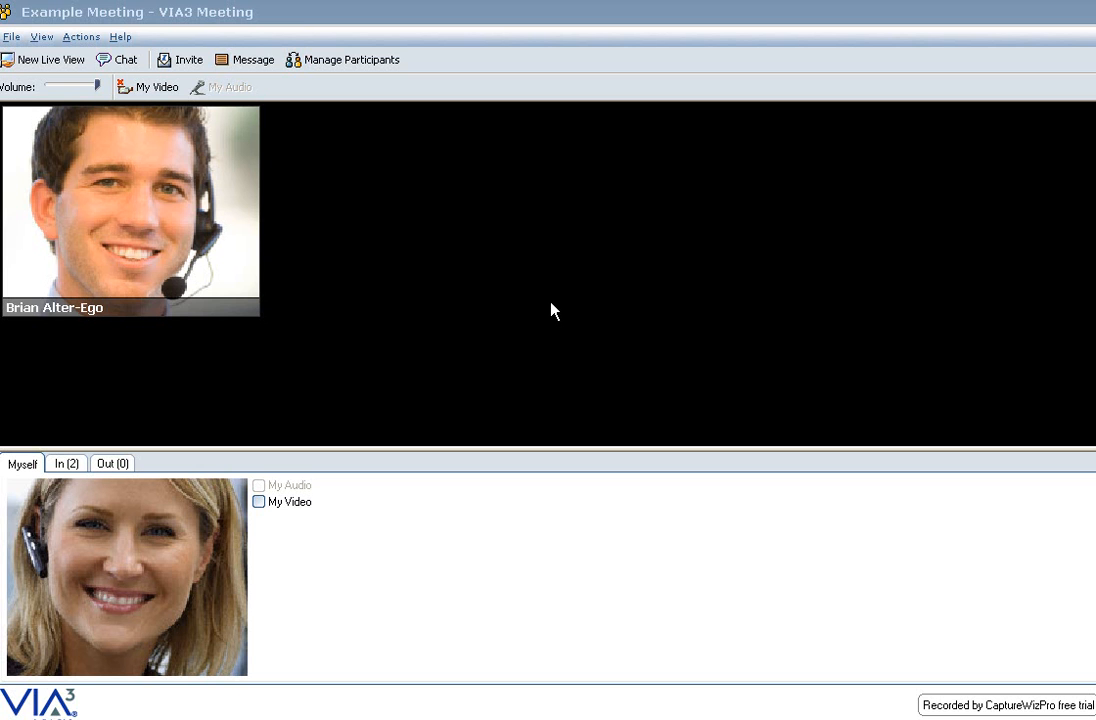
{"action": "mouse_move", "coordinate": [546, 304]}
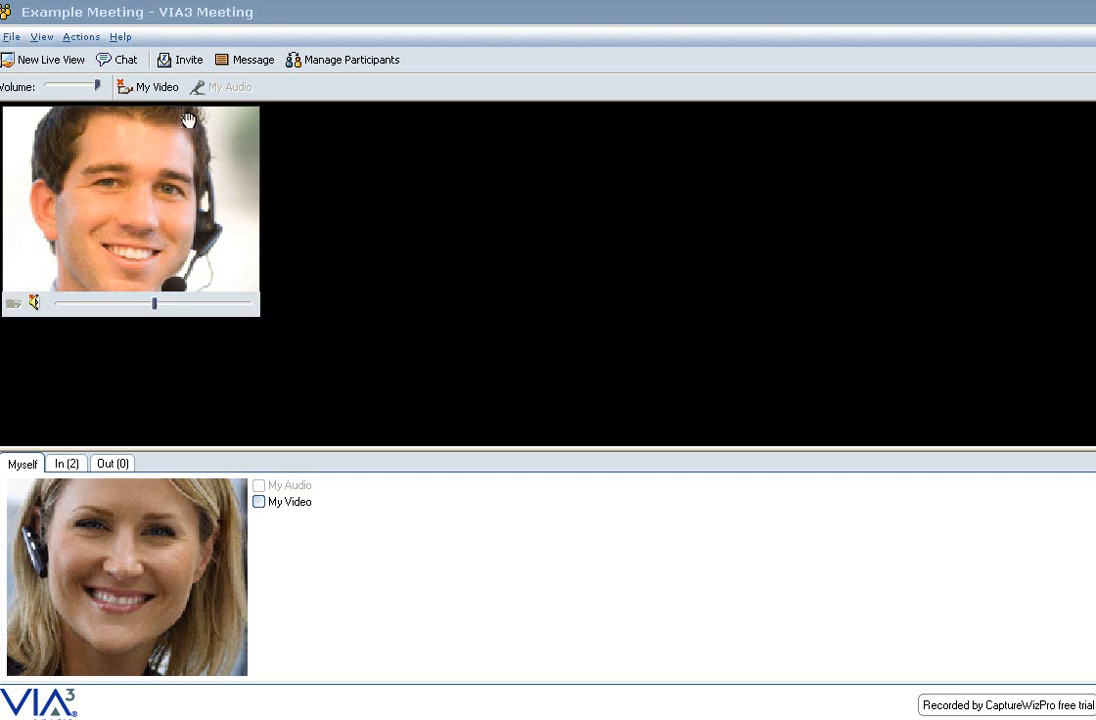
Step: Bring up the shared whiteboard holding the quarterly East, West and North bar chart
{"action": "left_click", "coordinate": [12, 36]}
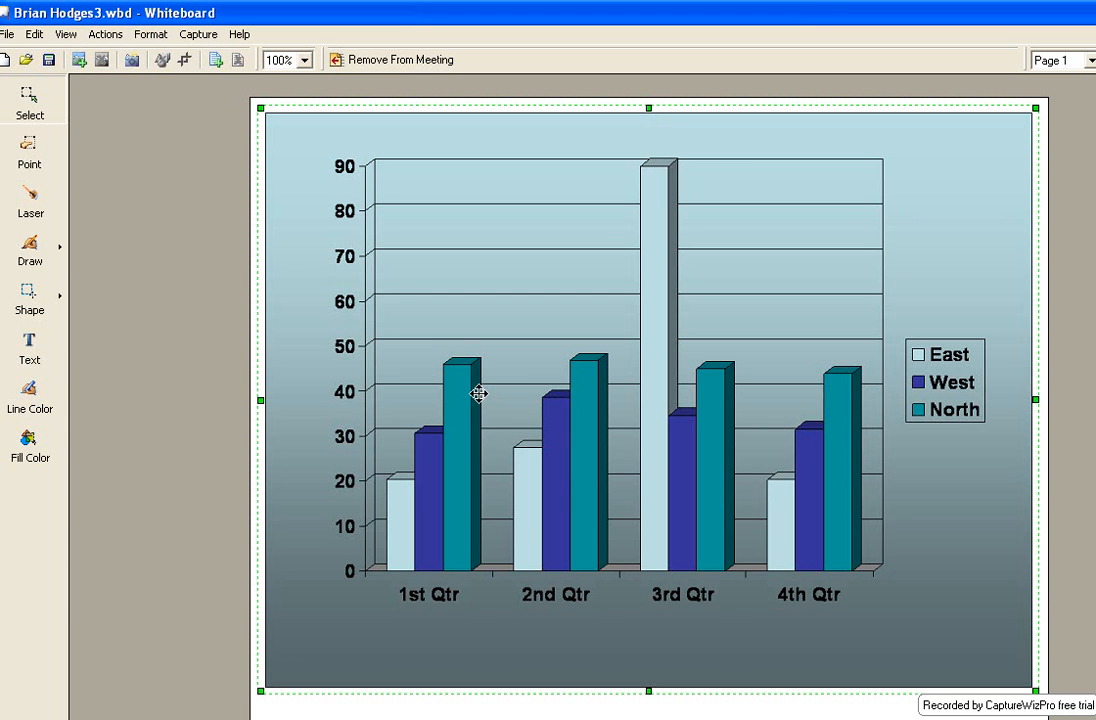
{"action": "mouse_move", "coordinate": [58, 168]}
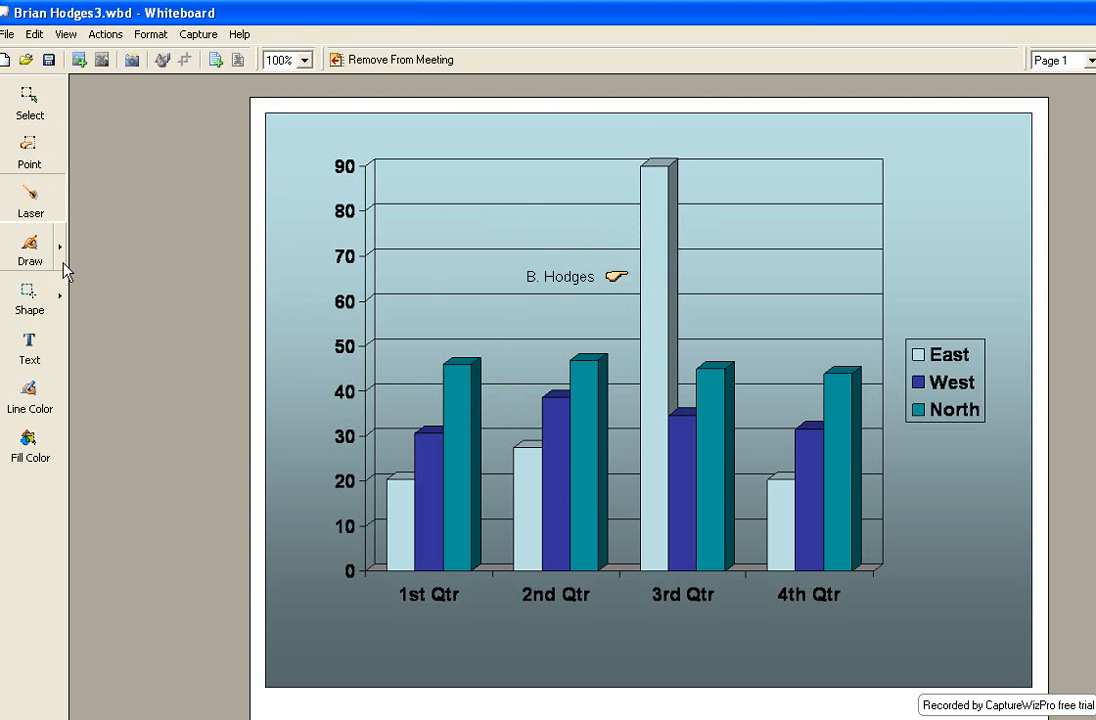
Step: Draw a horizontal line across the chart at about 49
{"action": "left_click_drag", "start_coordinate": [388, 348], "coordinate": [468, 348]}
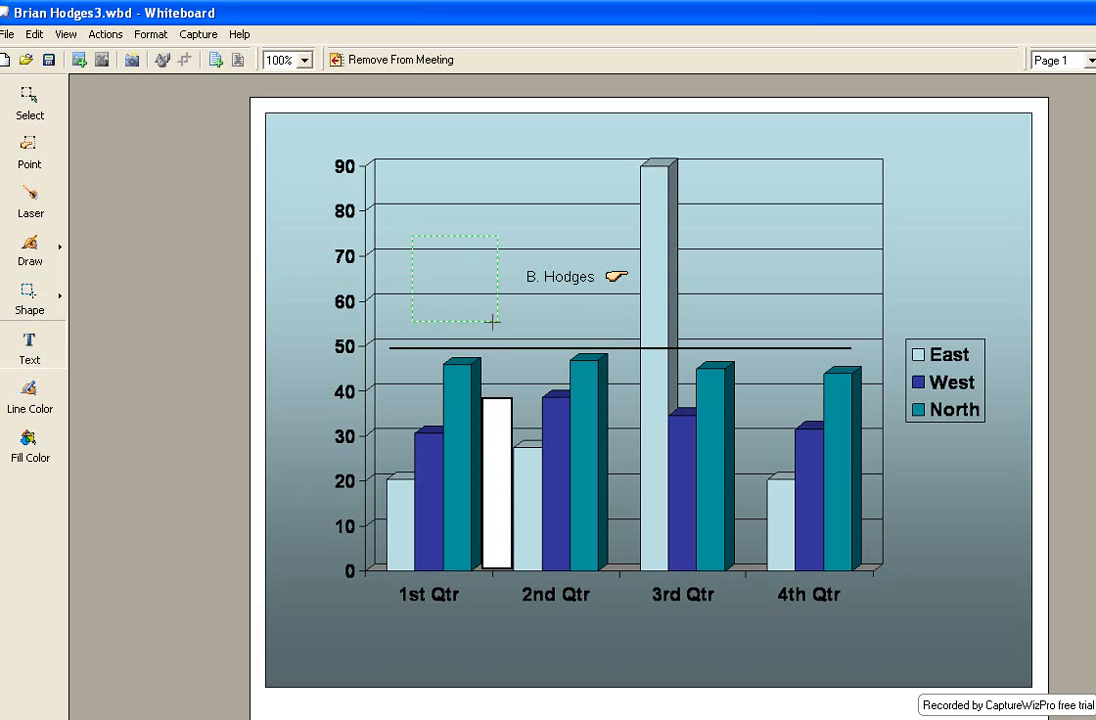
Step: Add the text 'Test' beside the pointer label, cancelling the white colour choice
{"action": "type", "text": "Test"}
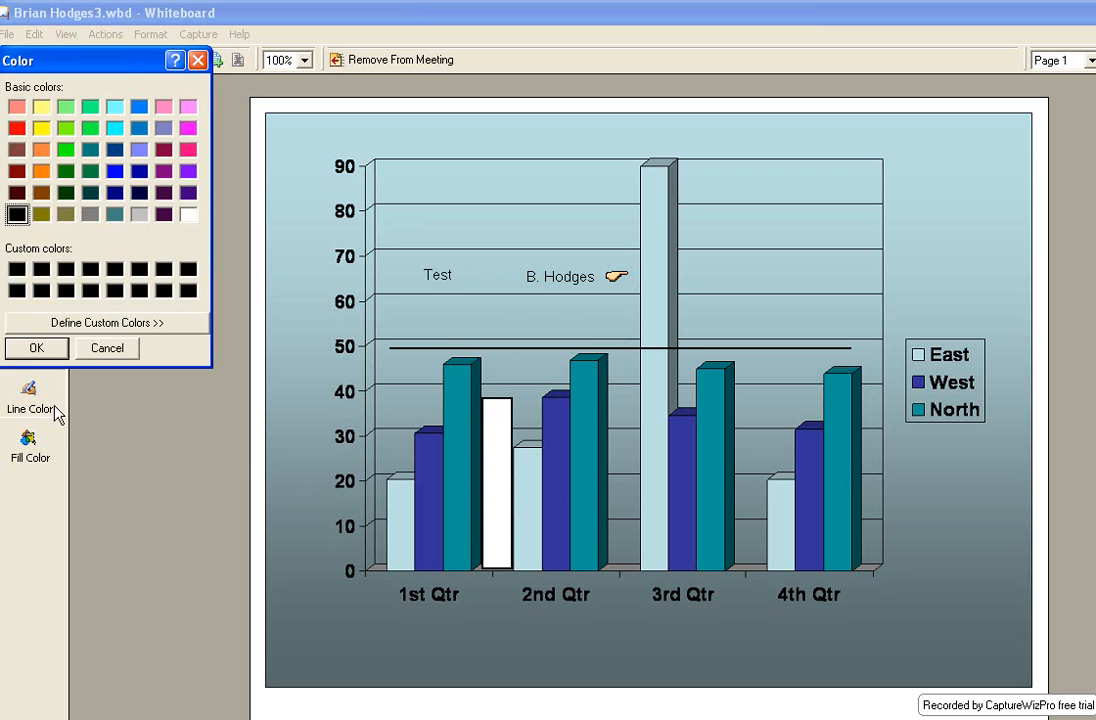
{"action": "left_click", "coordinate": [188, 214]}
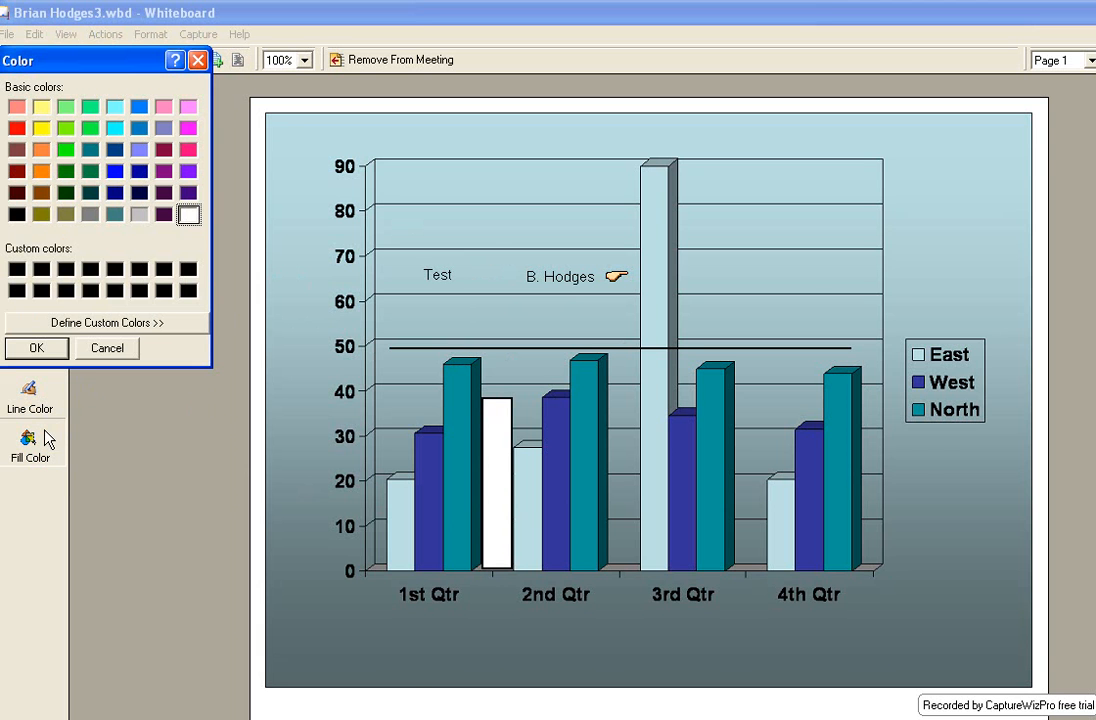
{"action": "mouse_move", "coordinate": [108, 348]}
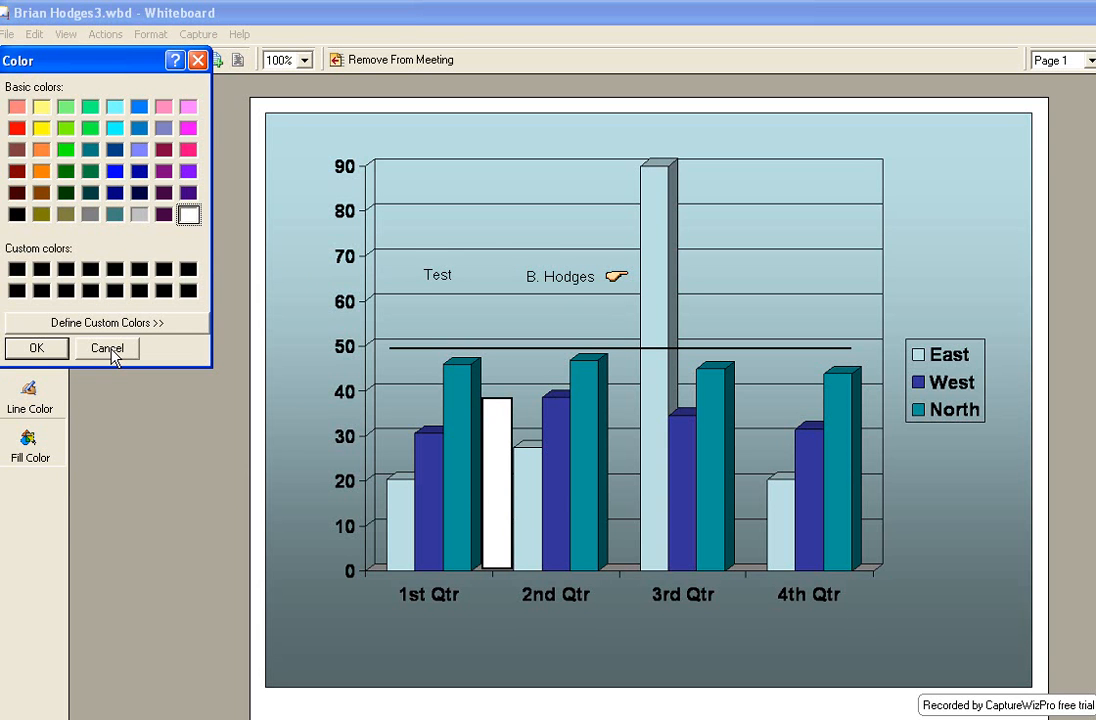
{"action": "left_click", "coordinate": [106, 348]}
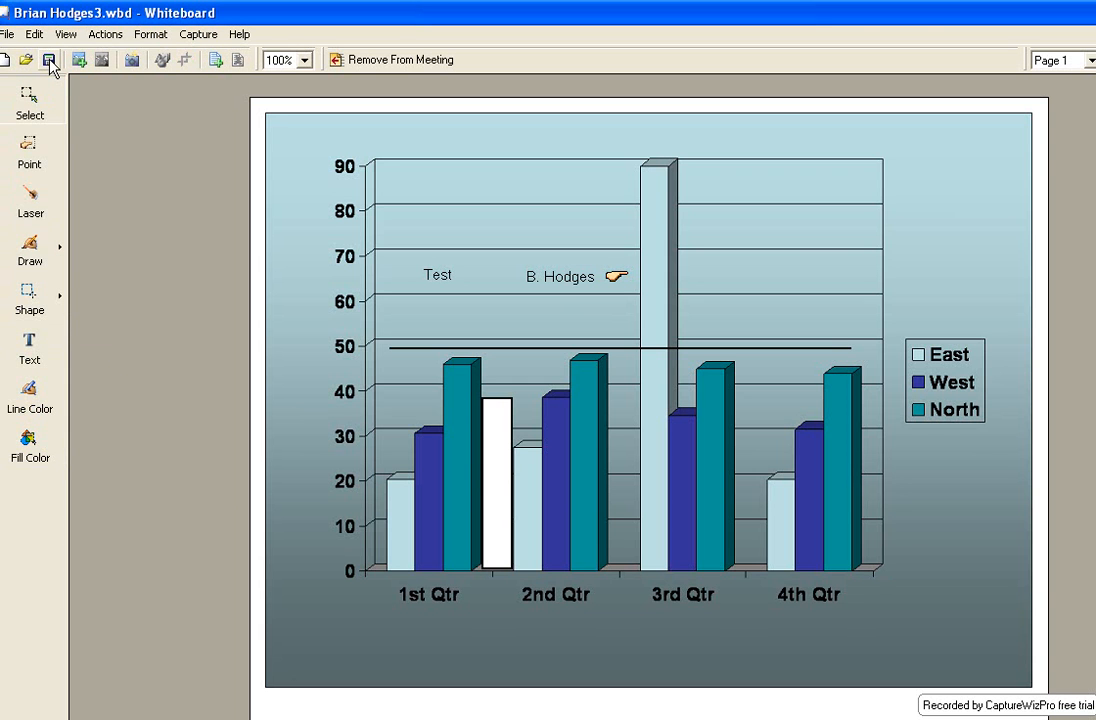
{"action": "mouse_move", "coordinate": [48, 60]}
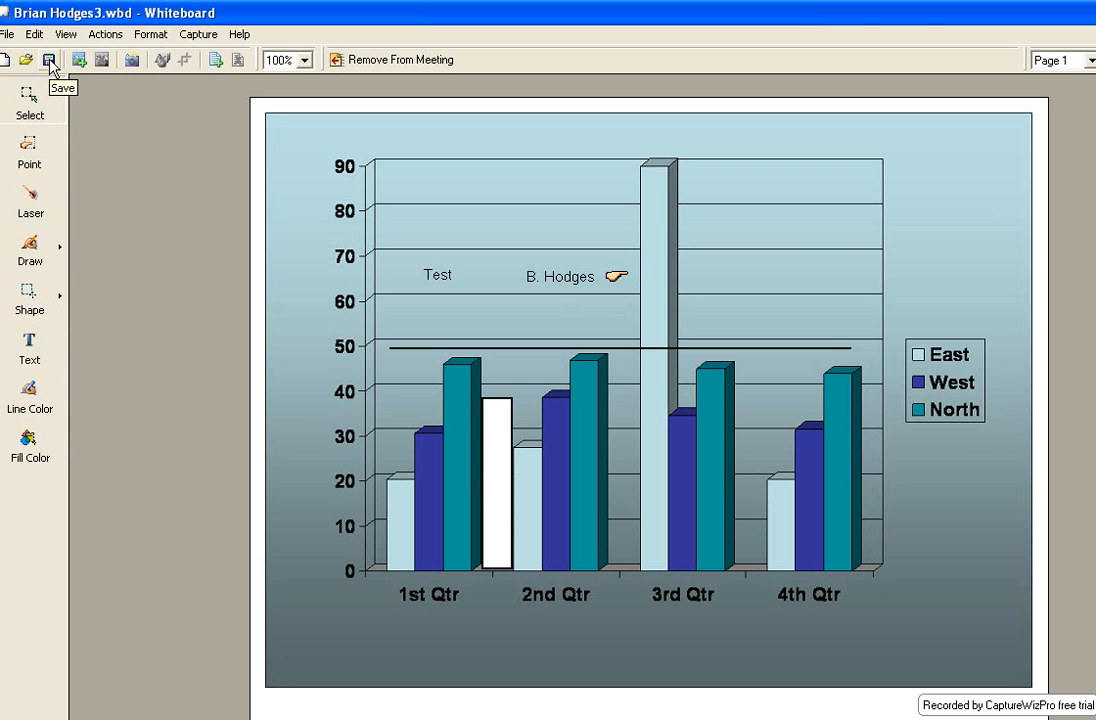